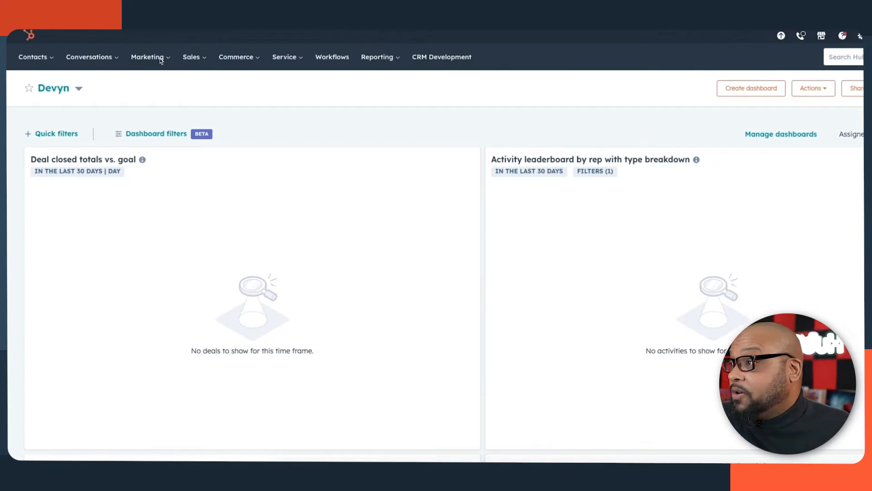
Step: Go to Marketing Forms and start a new form to reach the template picker
{"action": "left_click", "coordinate": [146, 57]}
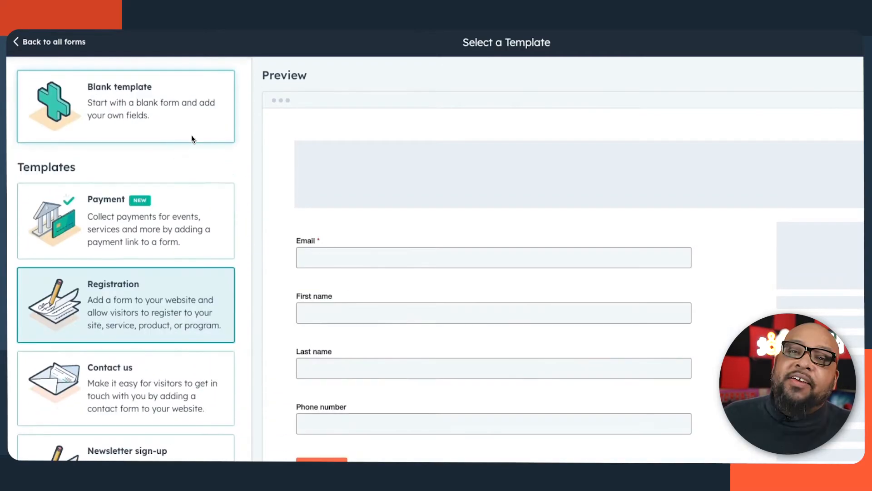
Step: Choose the Contact us template with email, name, phone and message fields
{"action": "left_click", "coordinate": [126, 220]}
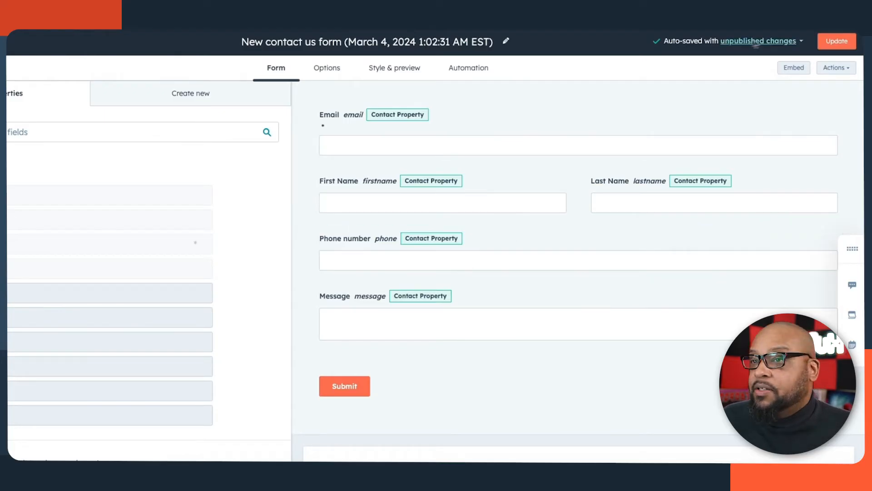
Step: Publish the contact us form and submit a test message 'Hi there'
{"action": "left_click", "coordinate": [836, 41]}
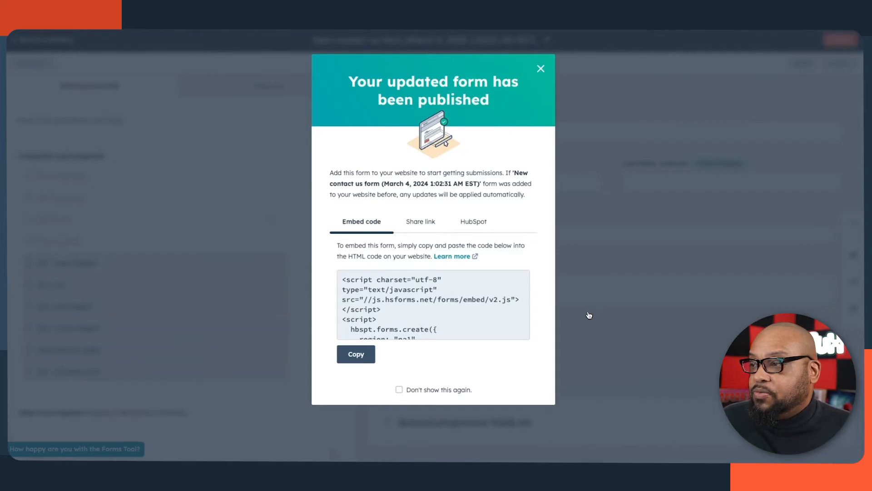
{"action": "left_click", "coordinate": [419, 221]}
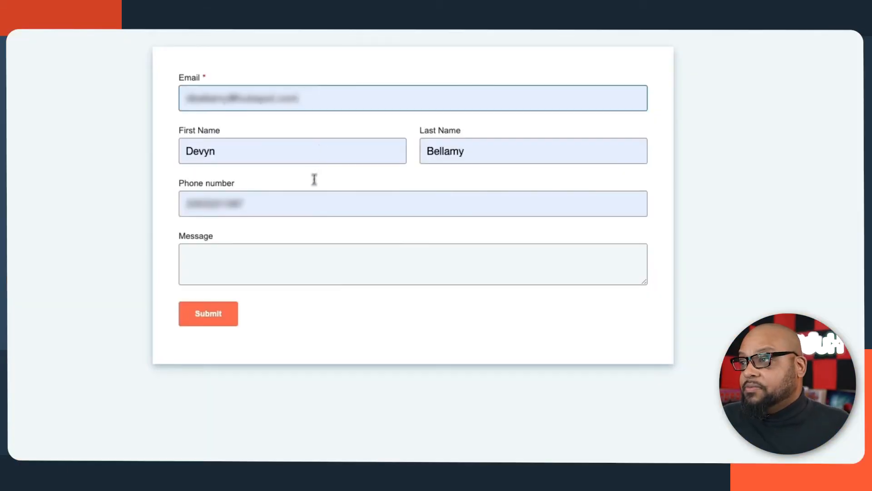
{"action": "type", "text": "Hi there"}
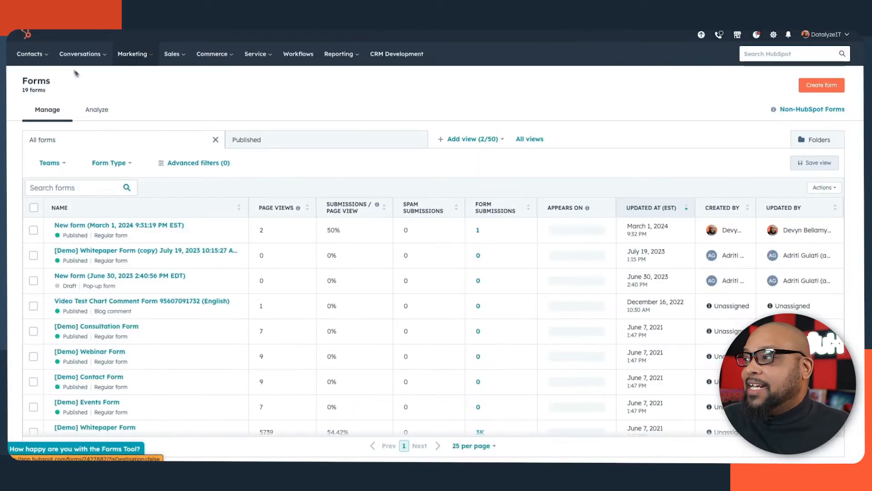
Step: Open Contacts from the Contacts menu to view all 400 records
{"action": "left_click", "coordinate": [29, 53]}
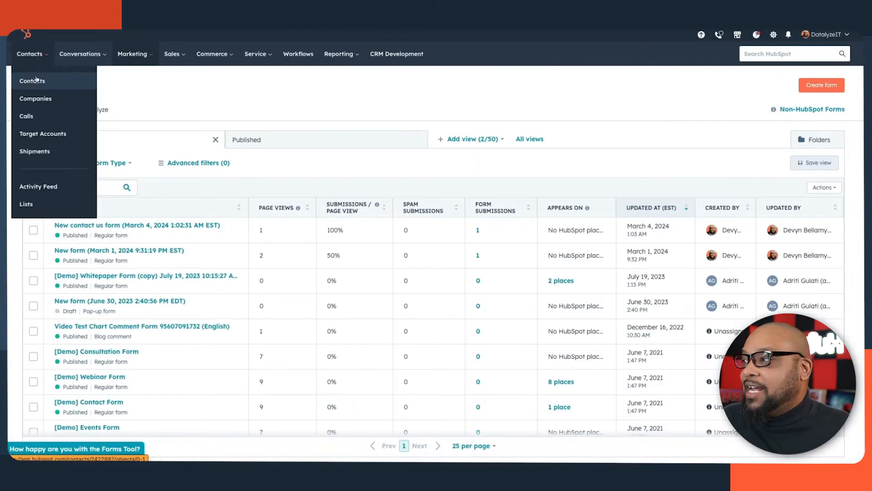
{"action": "left_click", "coordinate": [32, 81]}
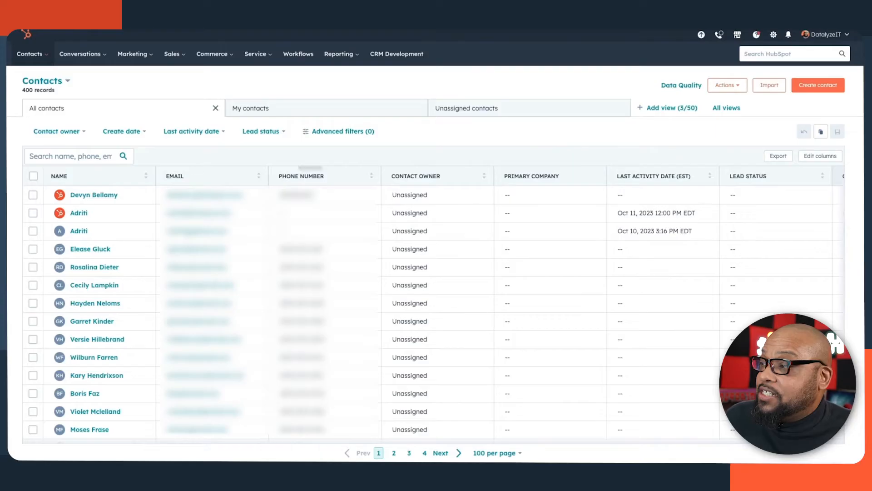
{"action": "left_click", "coordinate": [93, 195]}
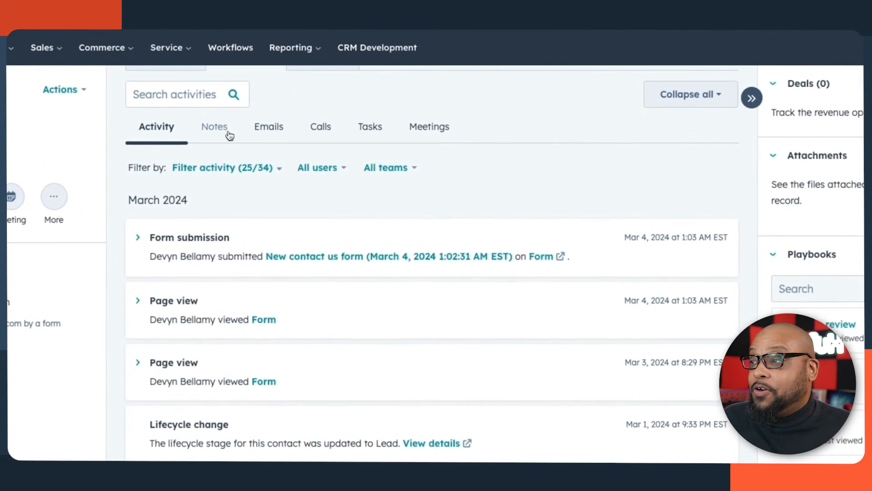
{"action": "left_click", "coordinate": [214, 127]}
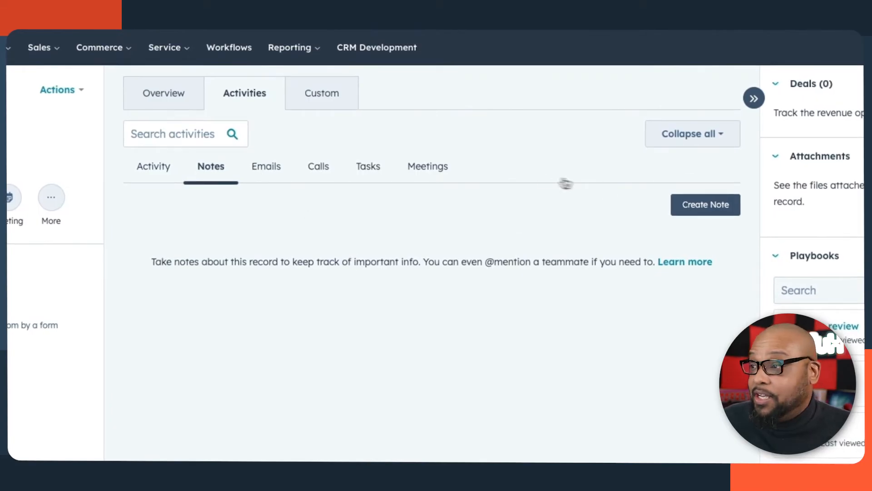
{"action": "mouse_move", "coordinate": [284, 171]}
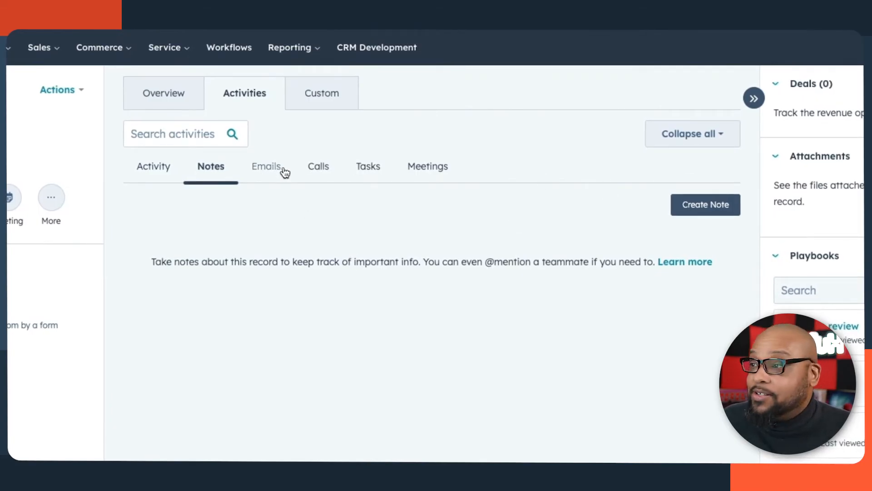
{"action": "mouse_move", "coordinate": [410, 169]}
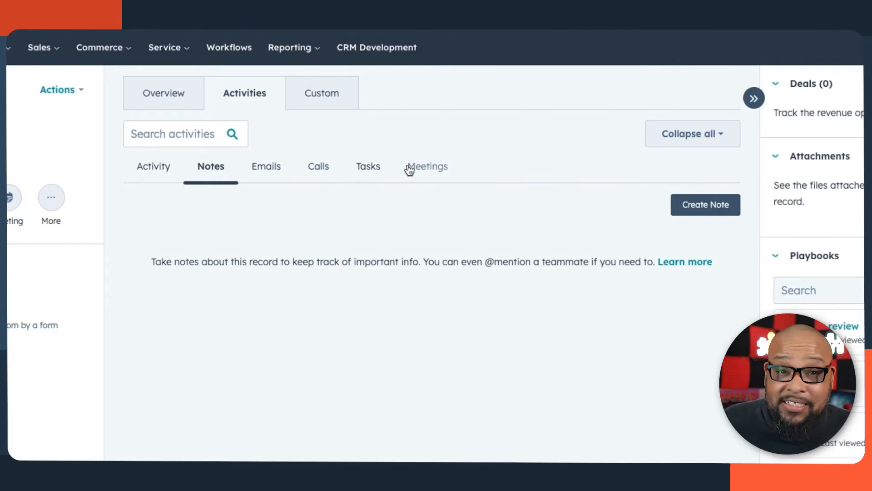
{"action": "mouse_move", "coordinate": [656, 384]}
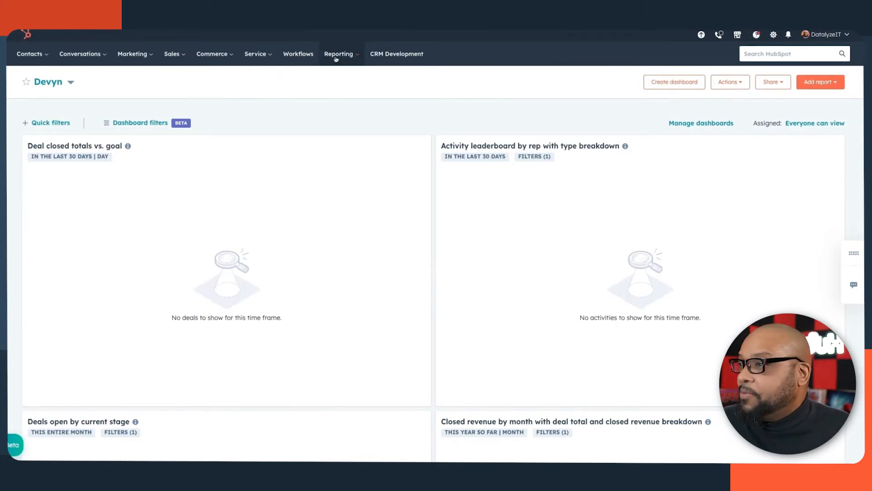
{"action": "left_click", "coordinate": [339, 54]}
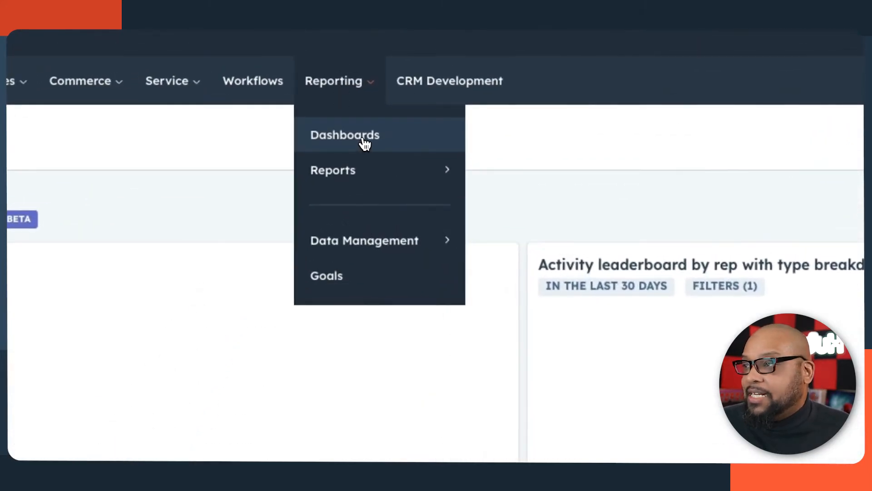
{"action": "left_click", "coordinate": [529, 154]}
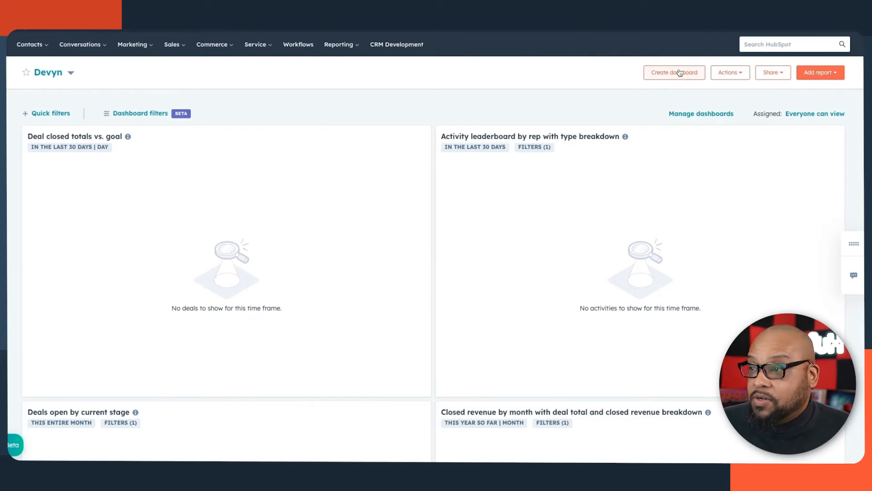
{"action": "left_click", "coordinate": [674, 73]}
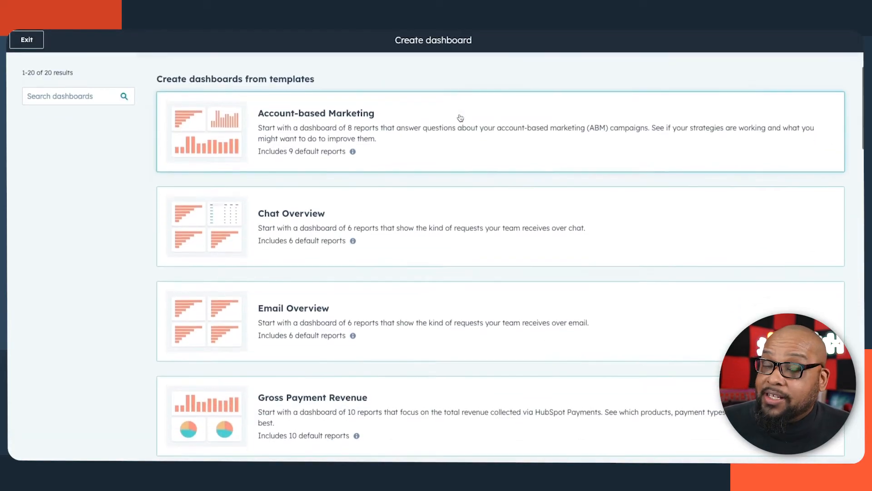
{"action": "scroll", "scroll_direction": "down", "scroll_amount": 3}
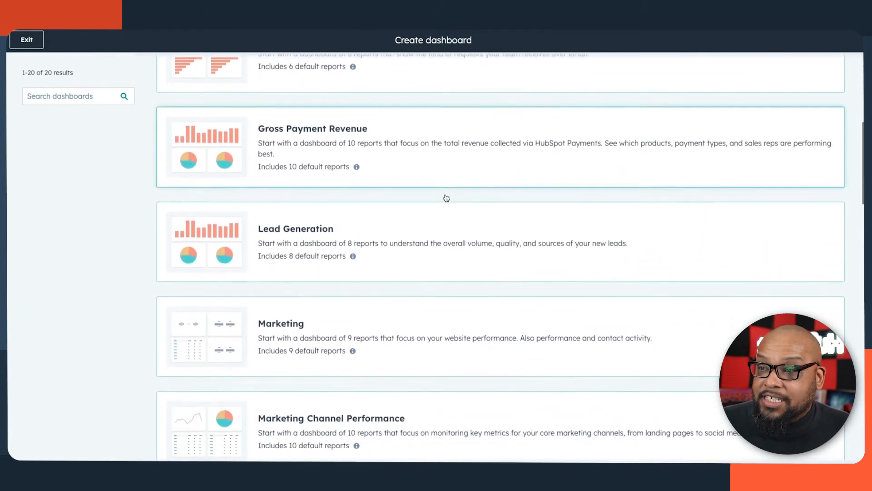
{"action": "left_click", "coordinate": [295, 229]}
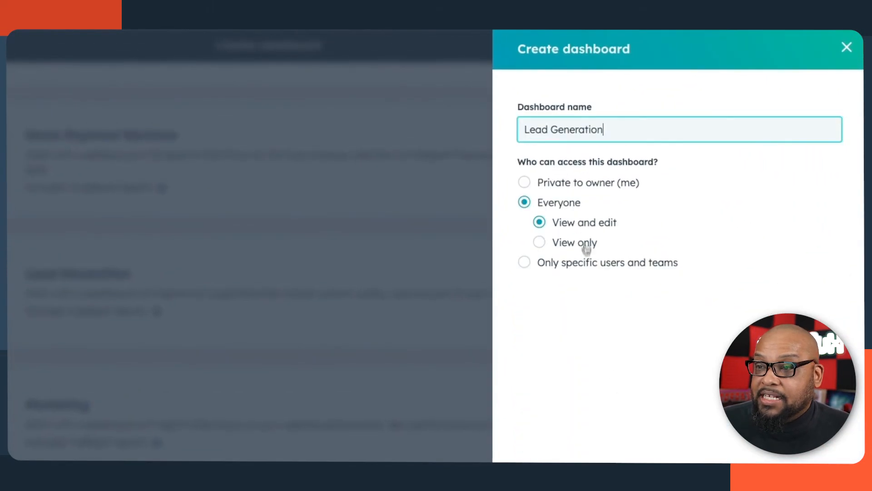
{"action": "left_click", "coordinate": [524, 181]}
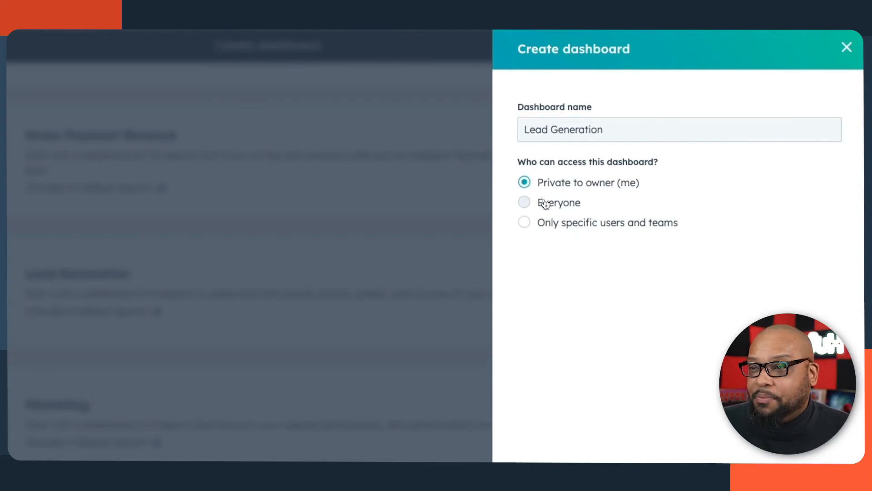
{"action": "left_click", "coordinate": [524, 202]}
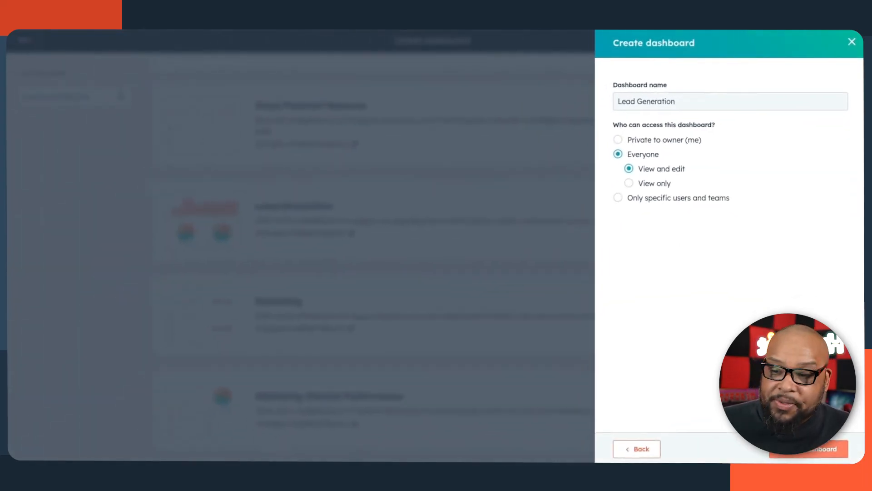
{"action": "left_click", "coordinate": [808, 448]}
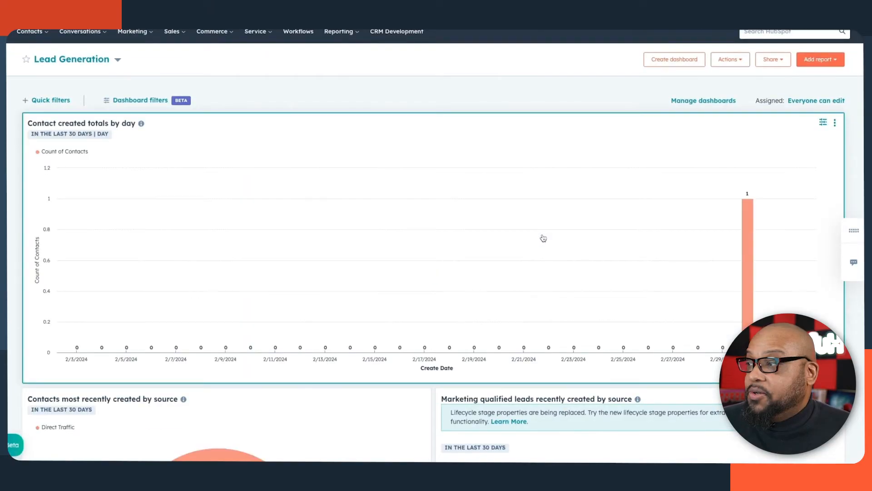
{"action": "scroll", "scroll_direction": "down", "scroll_amount": 3}
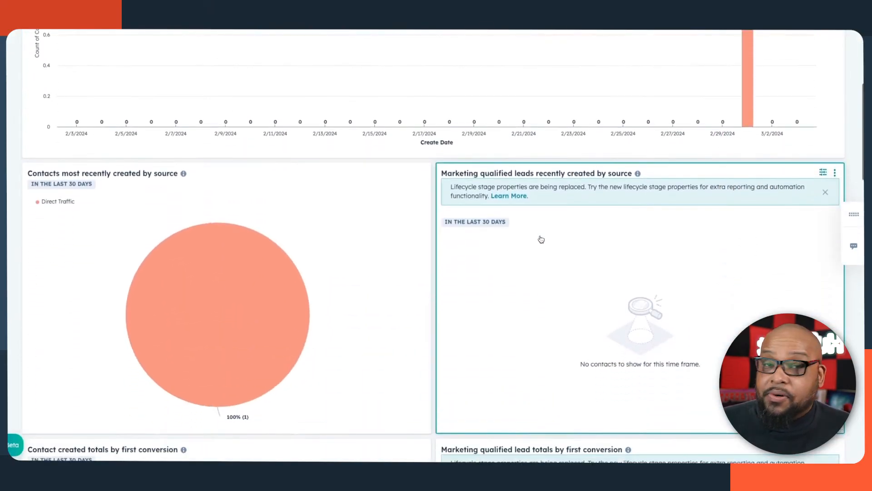
{"action": "scroll", "scroll_direction": "down", "scroll_amount": 3}
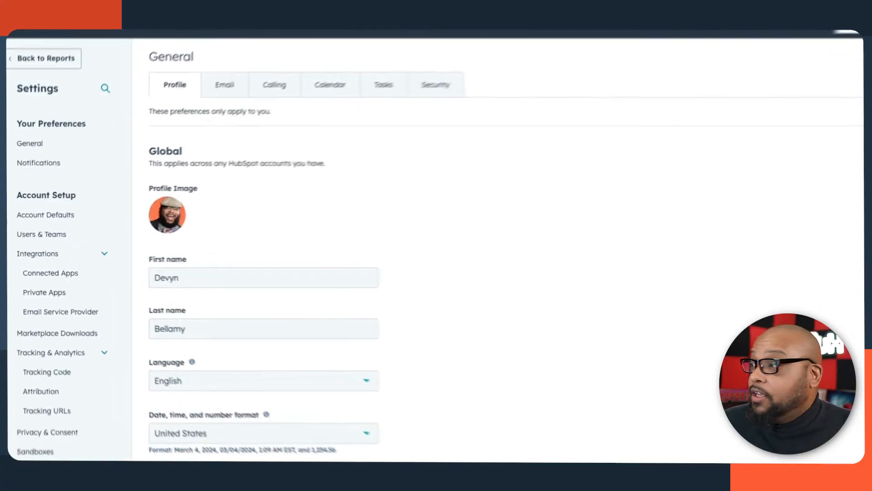
Step: Scroll through the HubSpot Score criteria: +100 closed-won, -100 closed-lost, +5 engagement
{"action": "scroll", "scroll_direction": "down", "scroll_amount": 3}
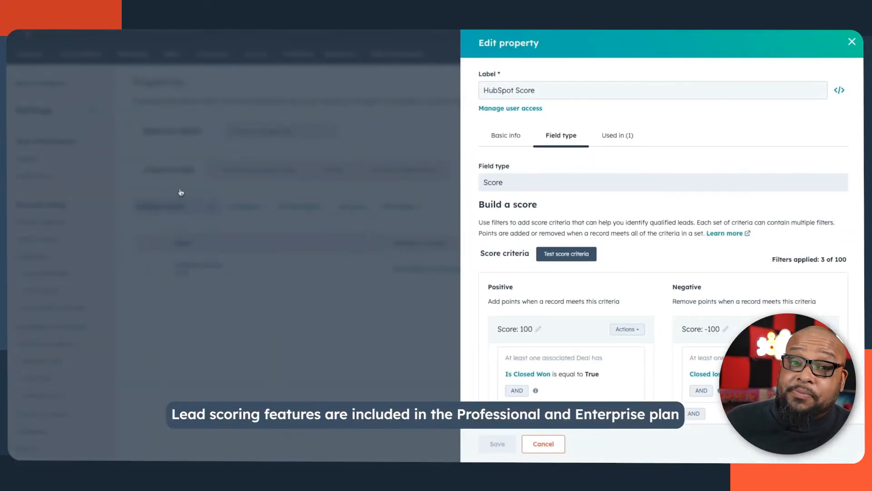
{"action": "mouse_move", "coordinate": [547, 188]}
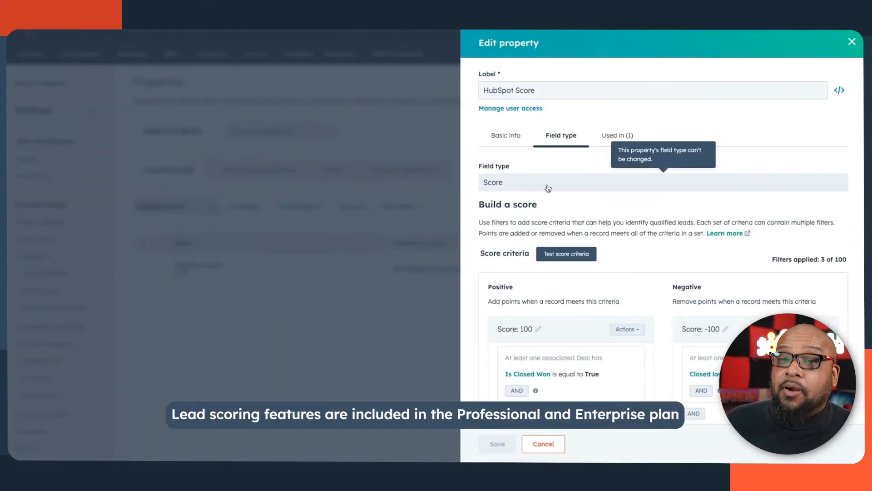
{"action": "scroll", "scroll_direction": "down", "scroll_amount": 3}
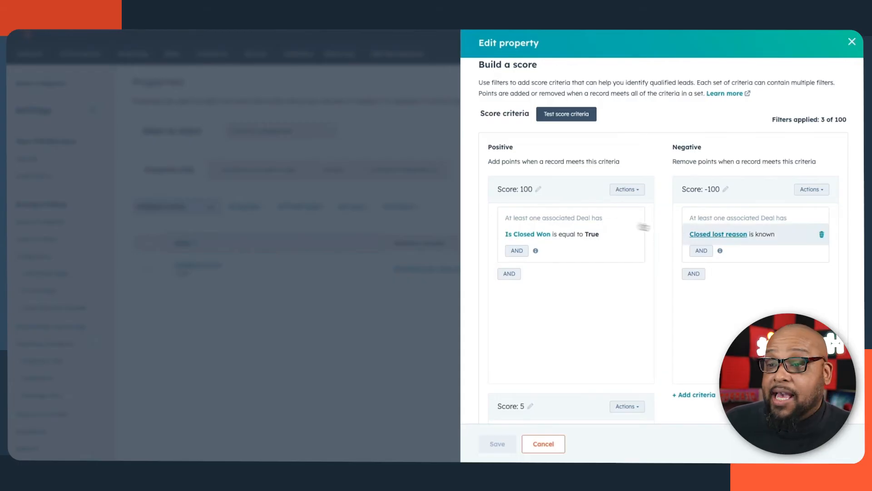
{"action": "mouse_move", "coordinate": [735, 244]}
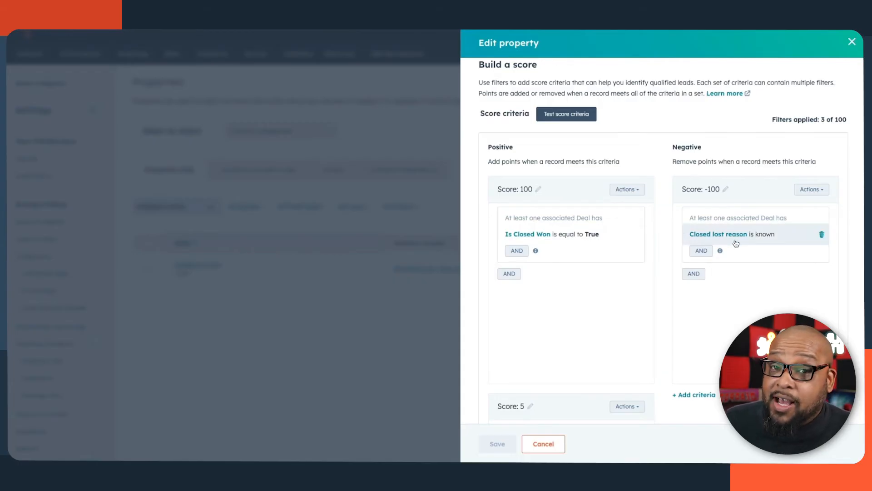
{"action": "scroll", "scroll_direction": "down", "scroll_amount": 3}
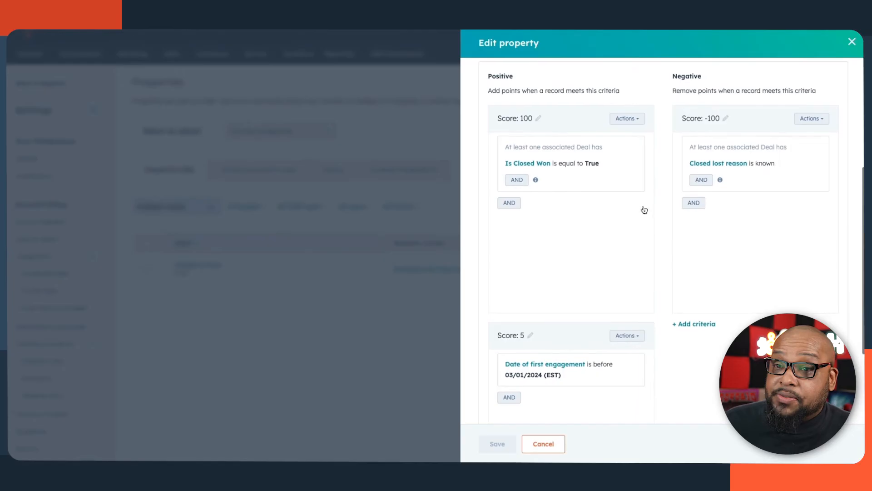
{"action": "scroll", "scroll_direction": "down", "scroll_amount": 3}
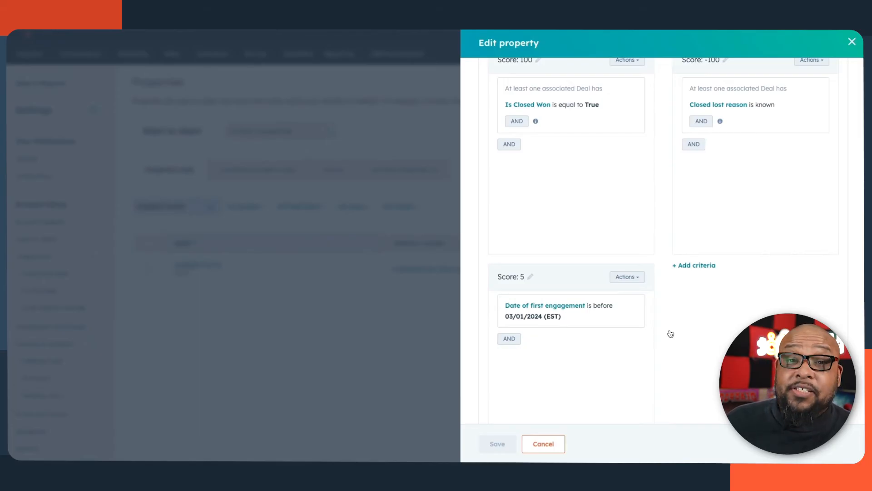
{"action": "mouse_move", "coordinate": [666, 332]}
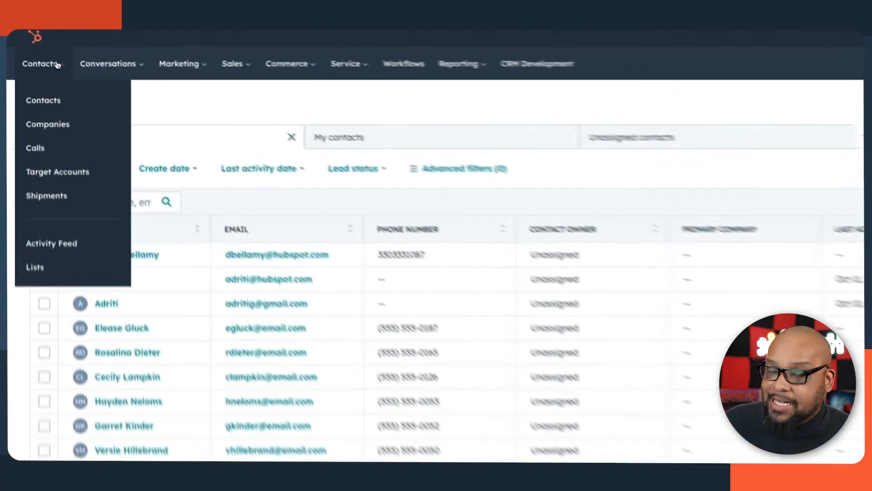
Step: Go to the contact lists to begin the Lead Scoring active list
{"action": "left_click", "coordinate": [35, 266]}
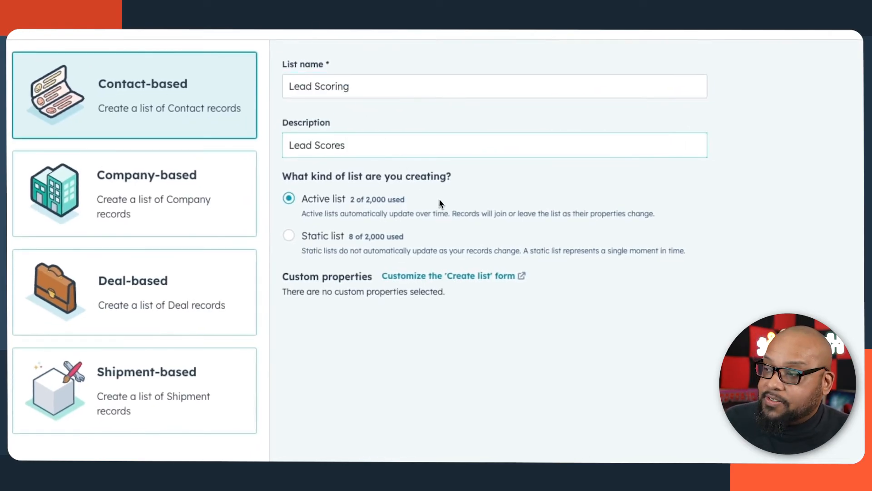
{"action": "mouse_move", "coordinate": [412, 222]}
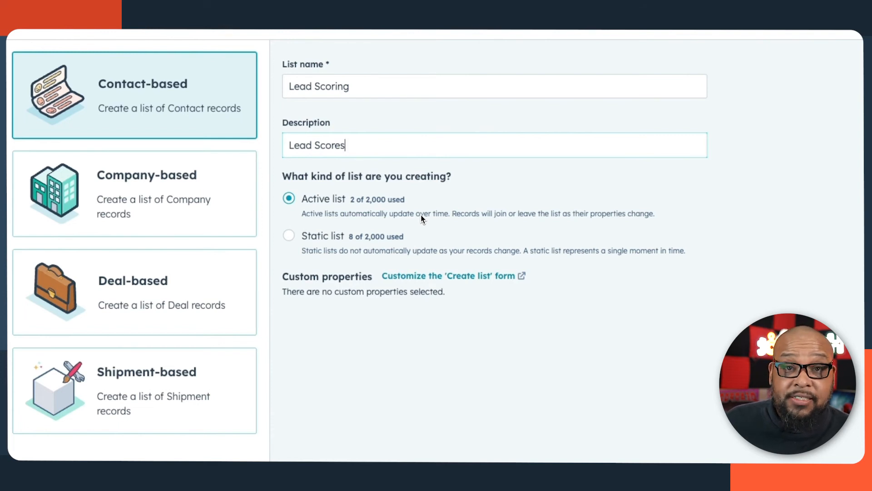
{"action": "mouse_move", "coordinate": [425, 248]}
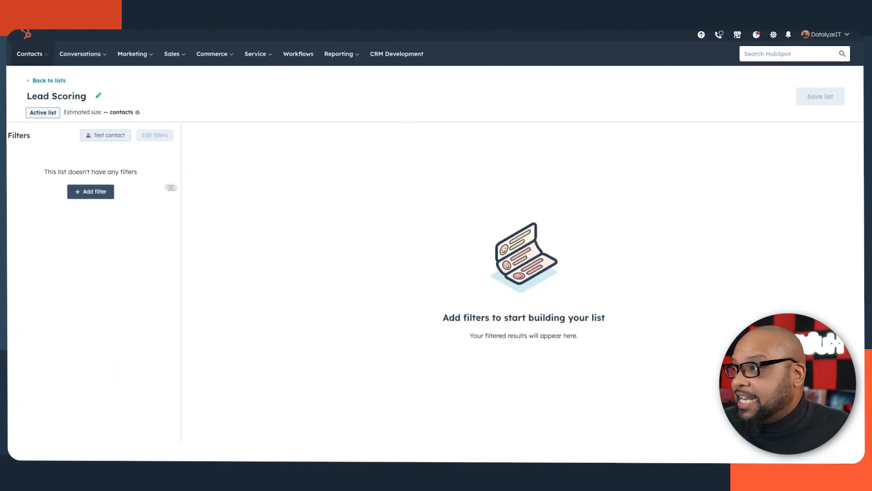
Step: Filter the Lead Scoring list to HubSpot score greater than 42 and save it
{"action": "left_click", "coordinate": [90, 191]}
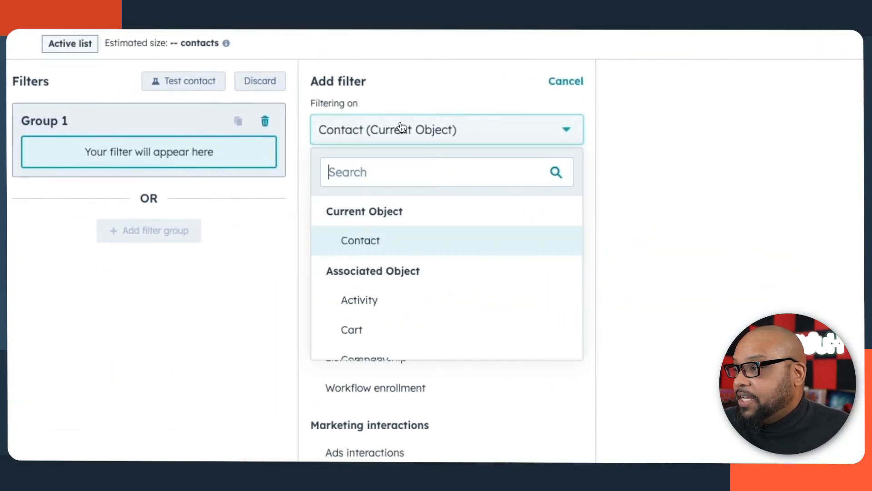
{"action": "left_click", "coordinate": [360, 241]}
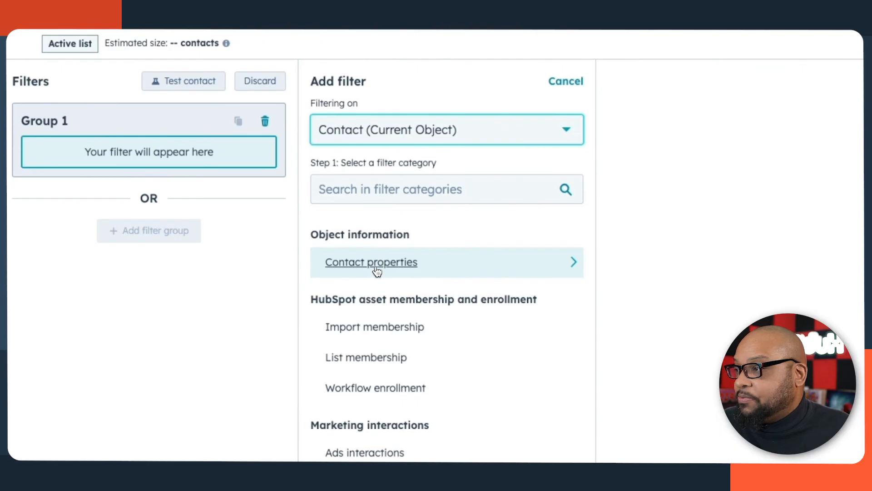
{"action": "type", "text": "hubspot"}
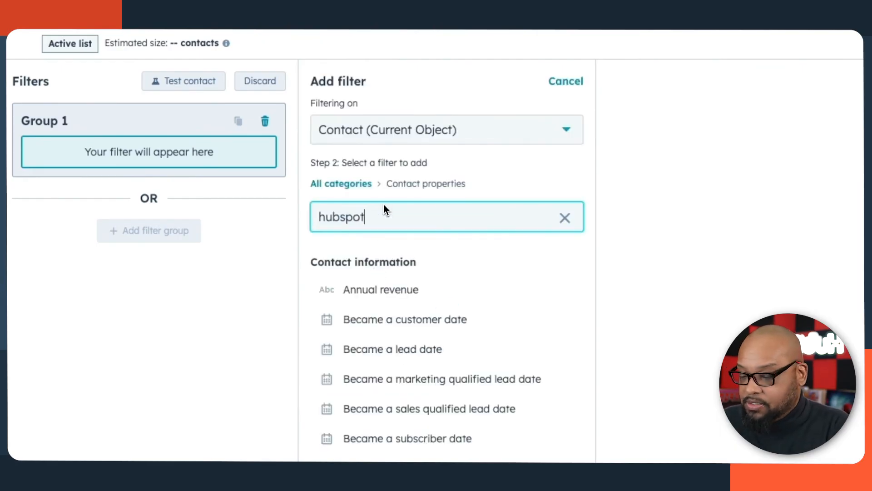
{"action": "left_click", "coordinate": [384, 289]}
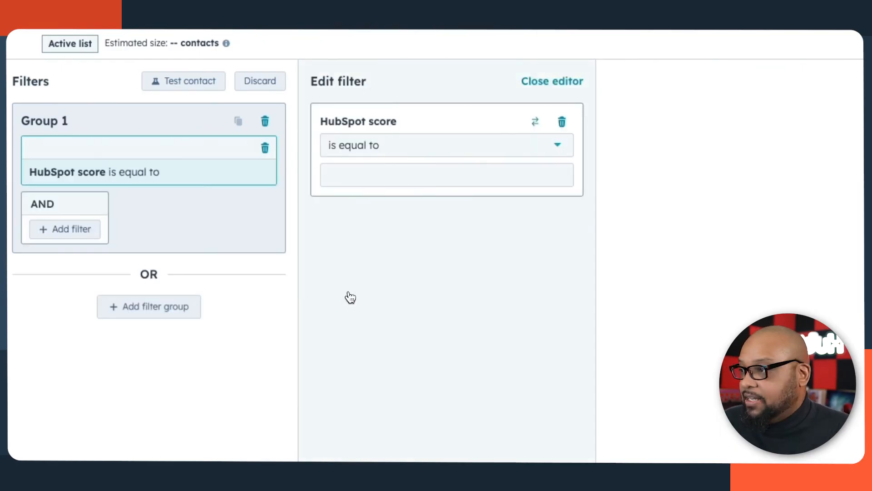
{"action": "left_click", "coordinate": [446, 145]}
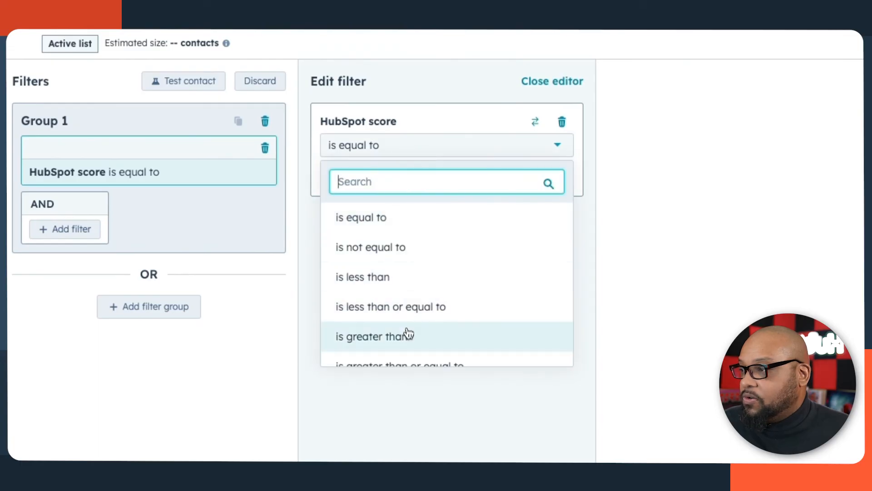
{"action": "left_click", "coordinate": [374, 336]}
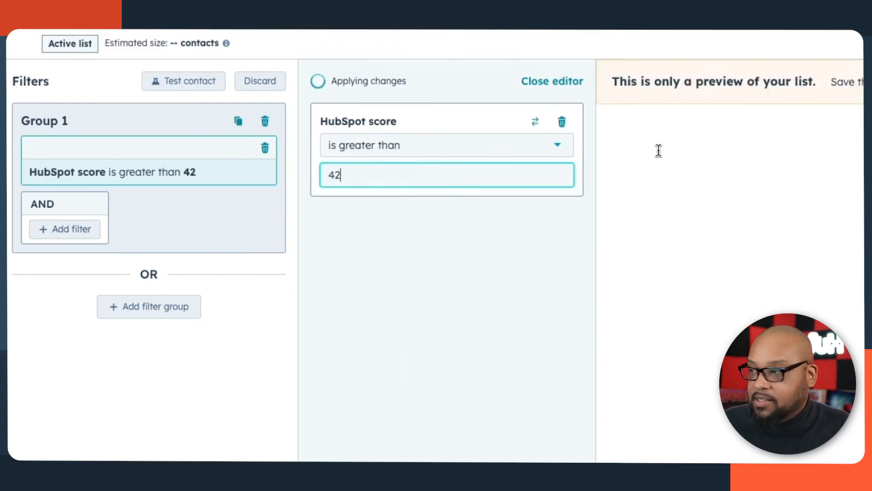
{"action": "left_click", "coordinate": [551, 81]}
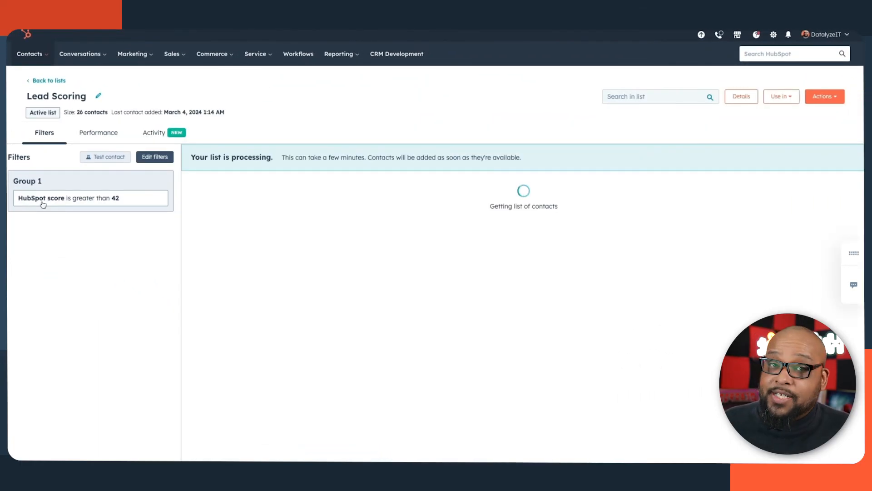